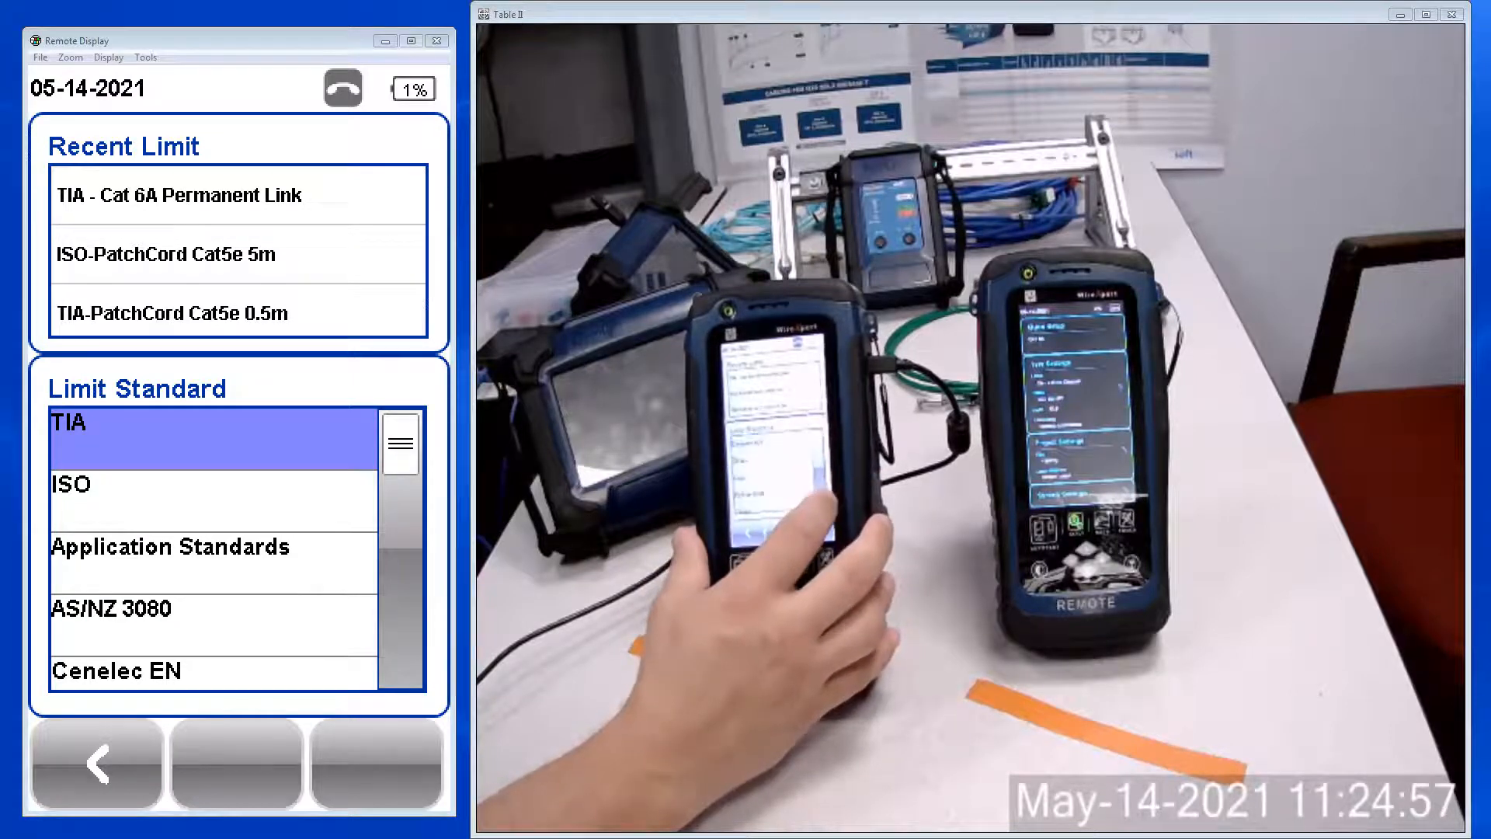
Step: Choose the custom limit 'Paige Datacom 1Gb channel spec' as the test limit
scroll("down", 3)
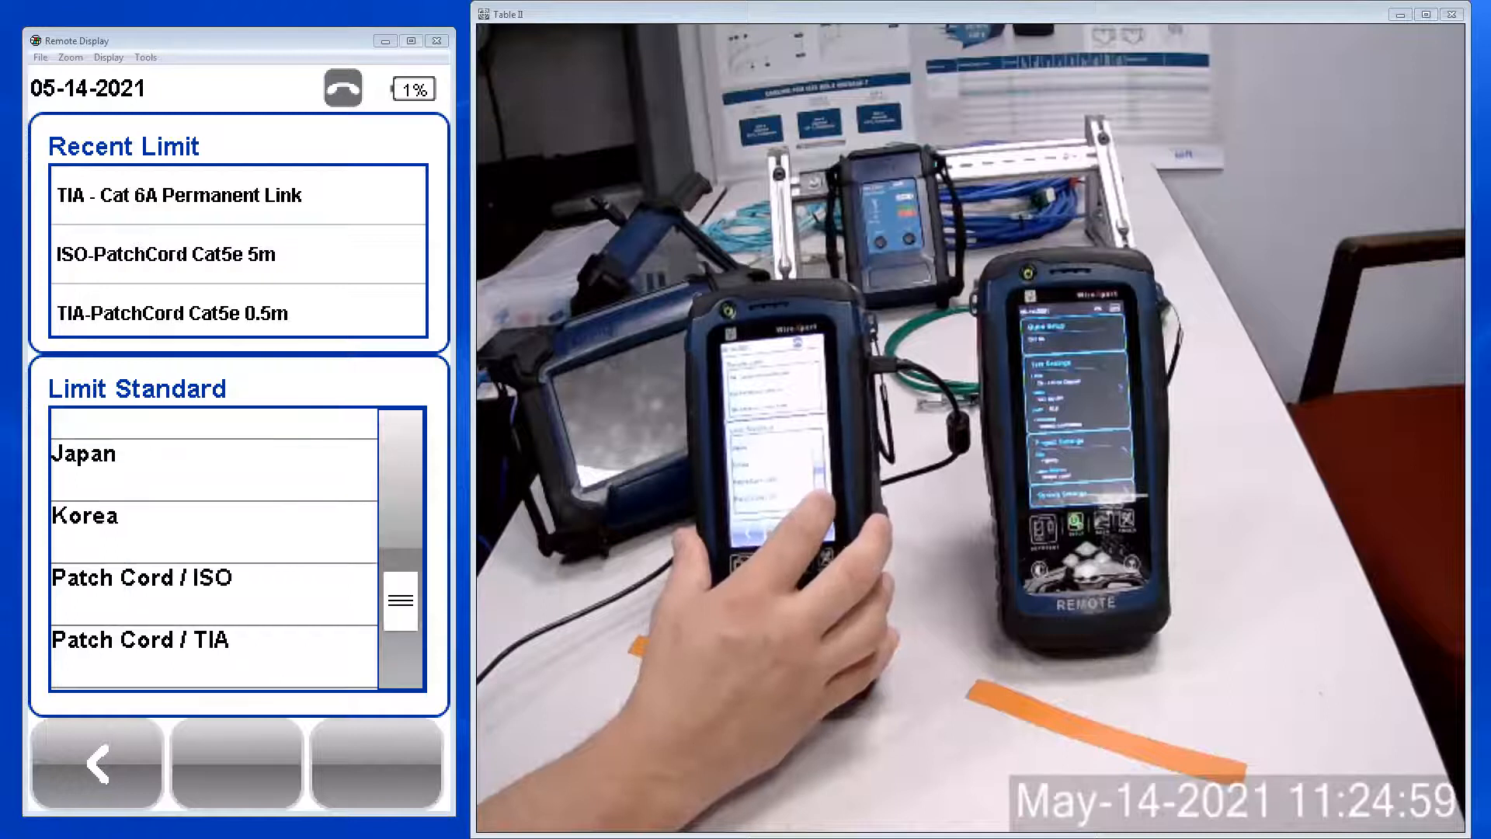
scroll("down", 3)
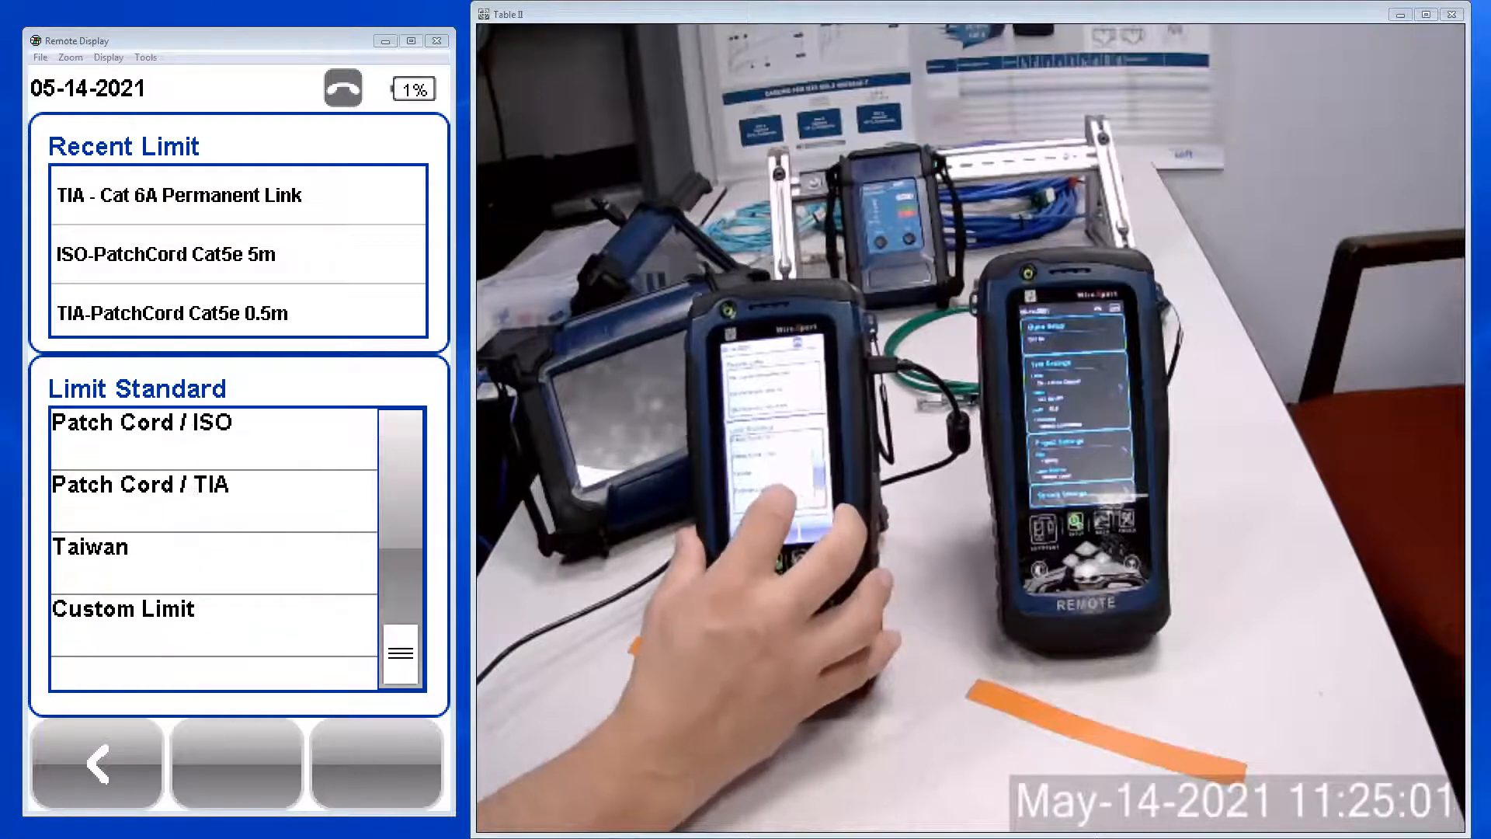
left_click(123, 609)
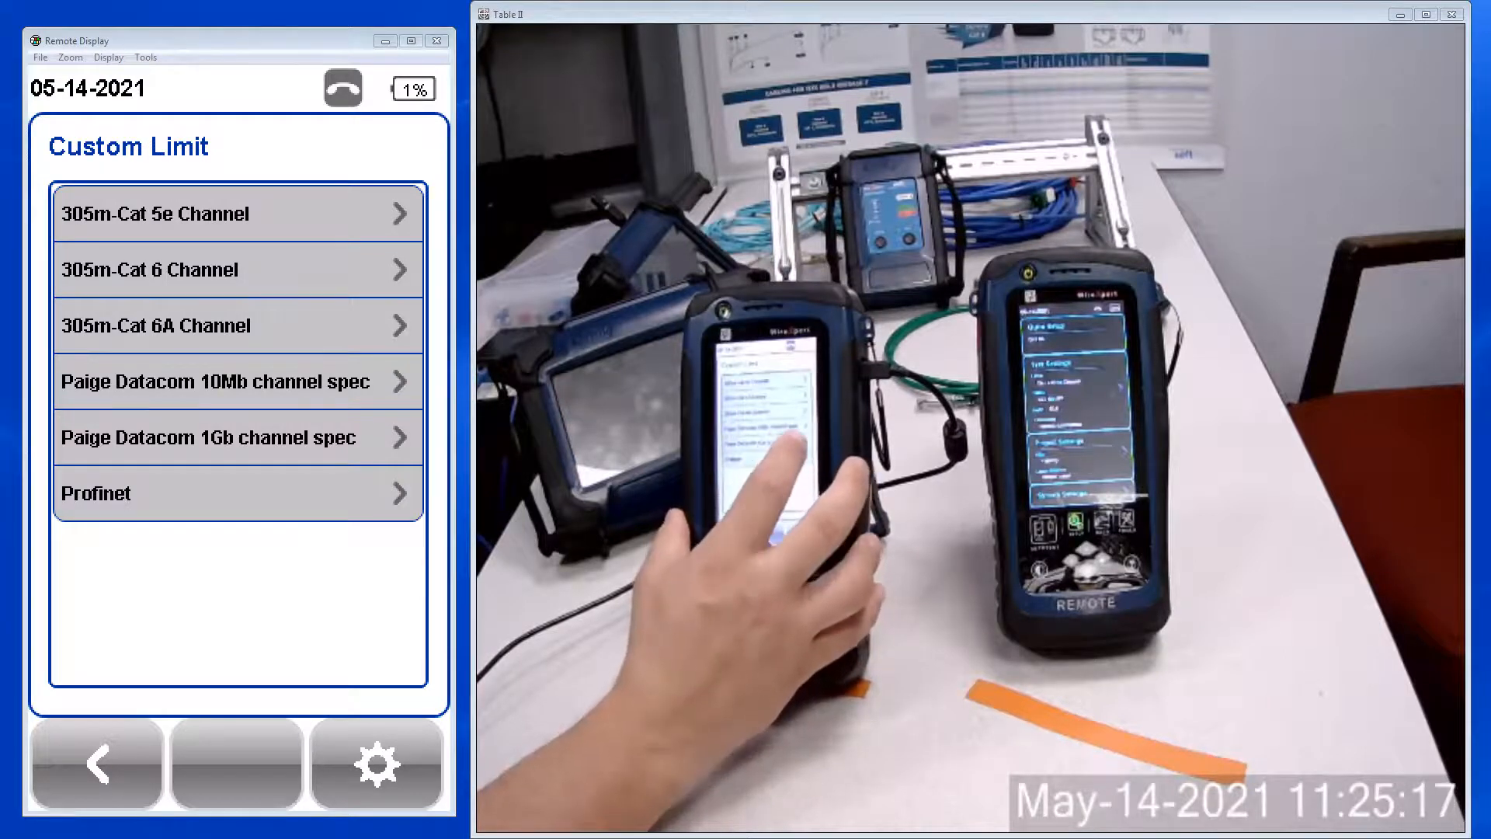
left_click(238, 436)
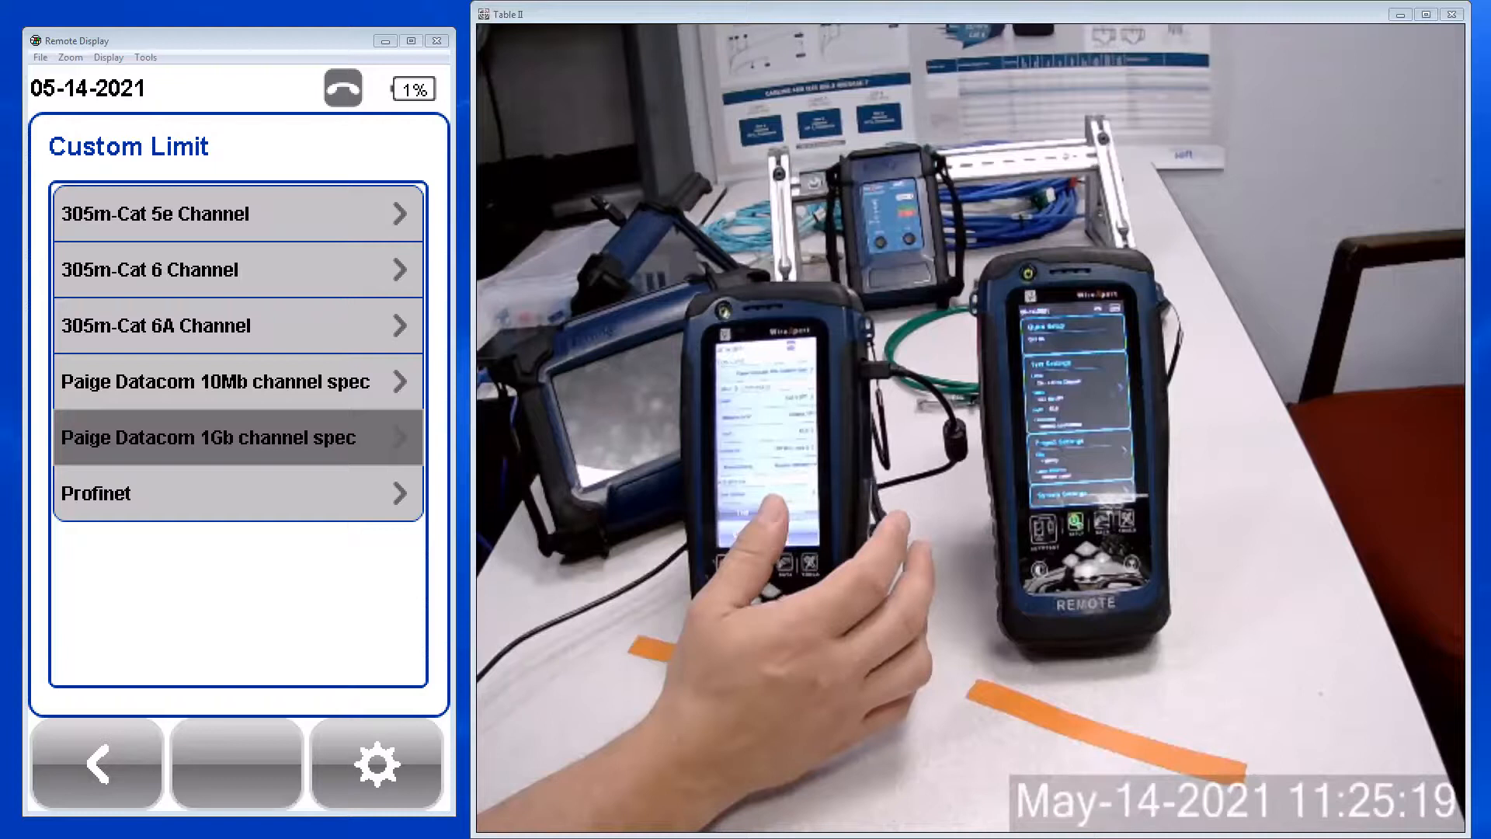
left_click(238, 436)
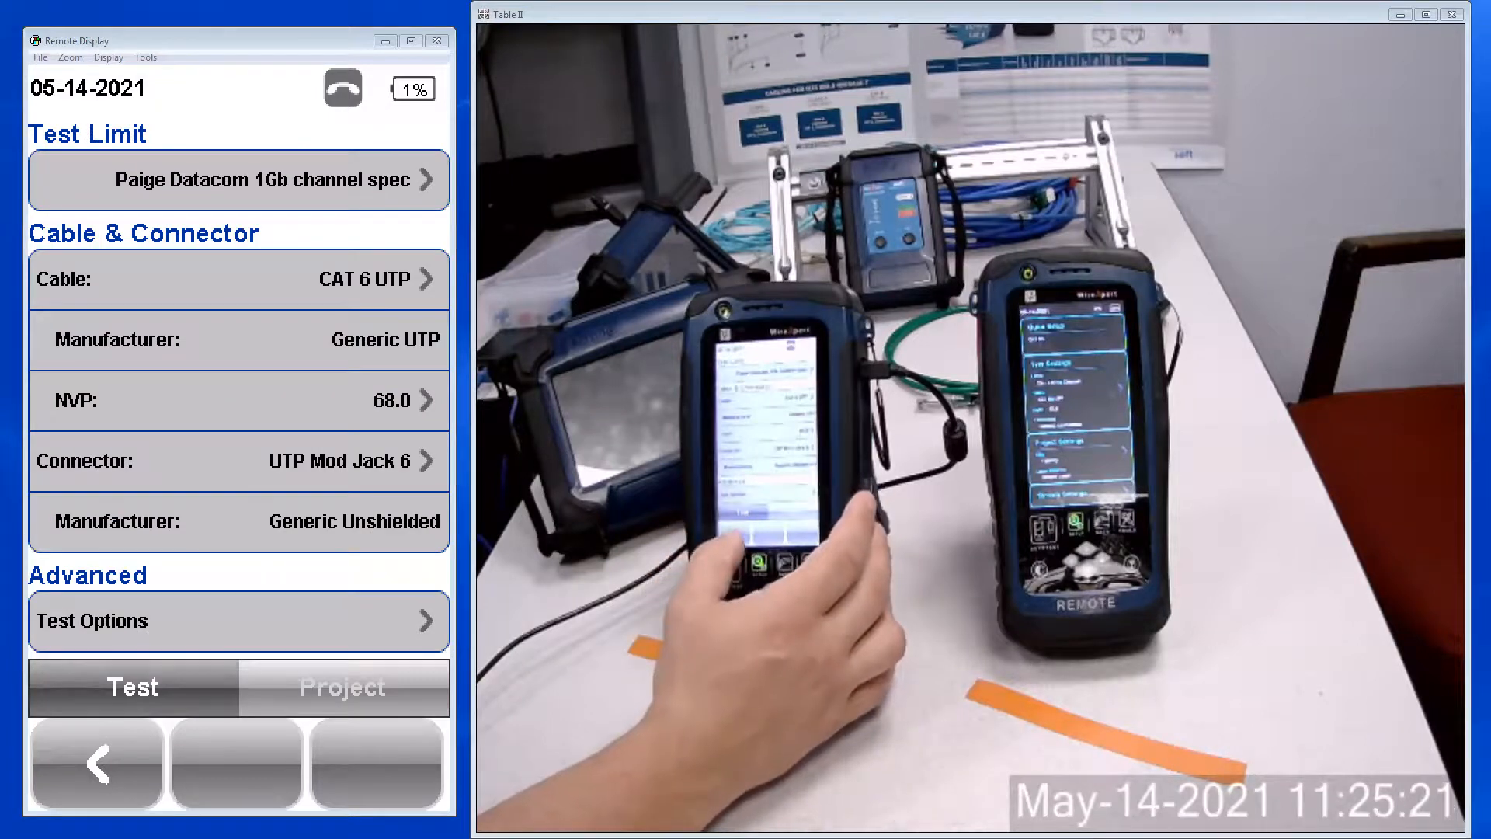